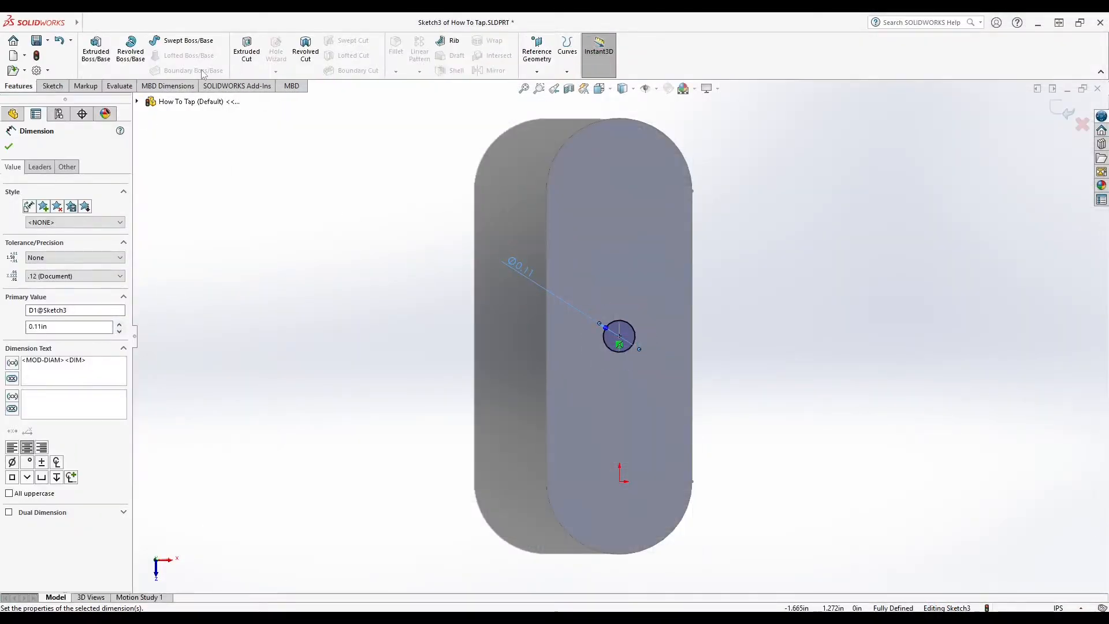
- Chamfer the hole's top edge by 0.05 in at 45 degrees
click(71, 214)
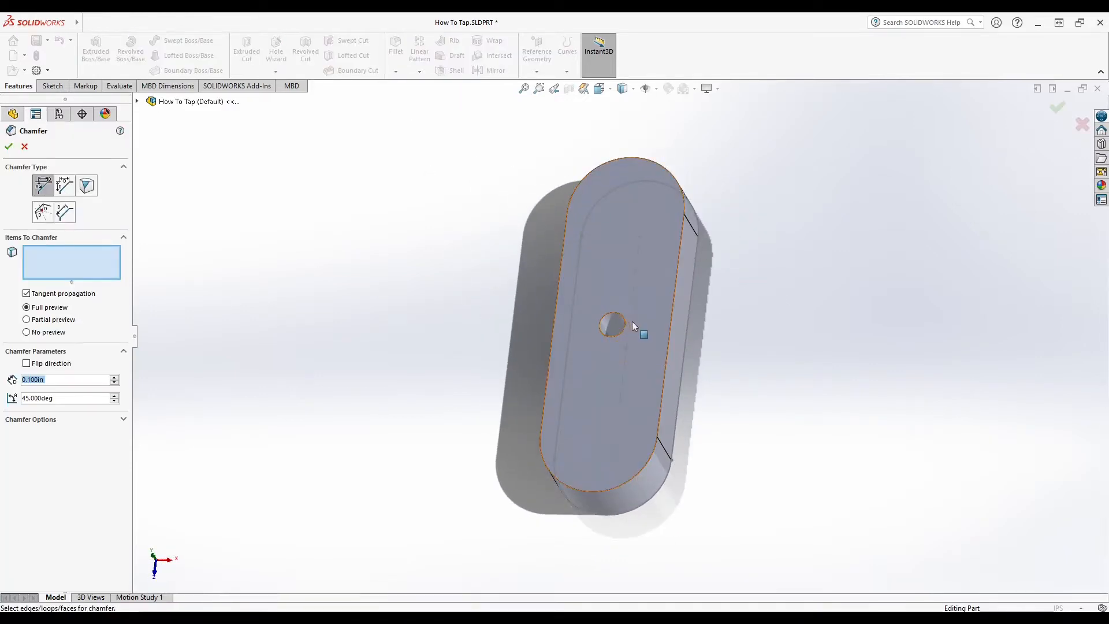
click(610, 328)
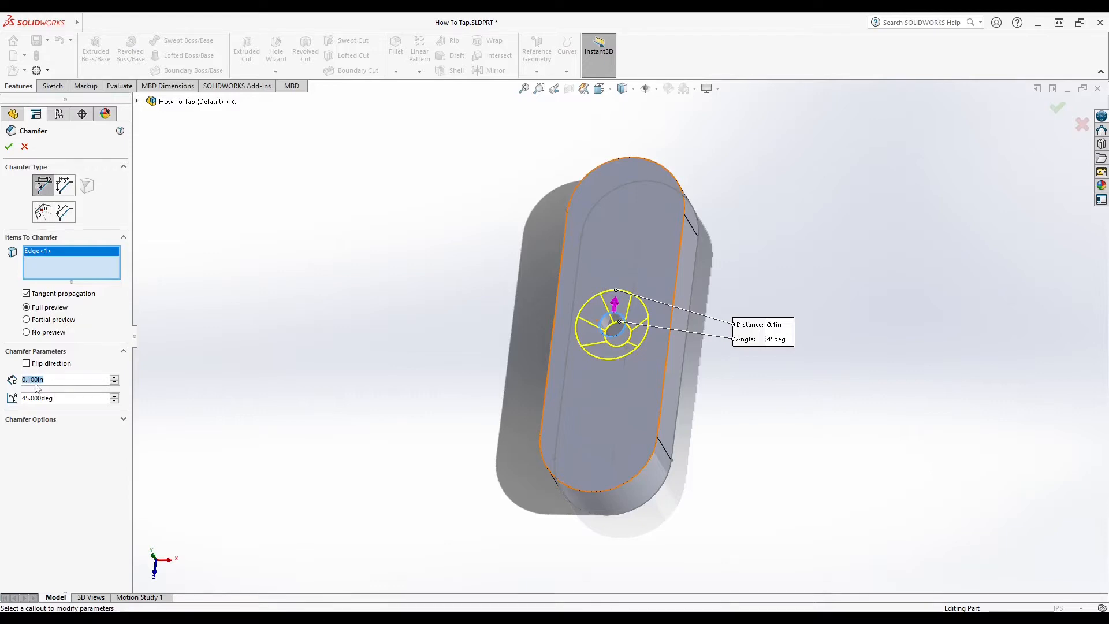
text(0.05in)
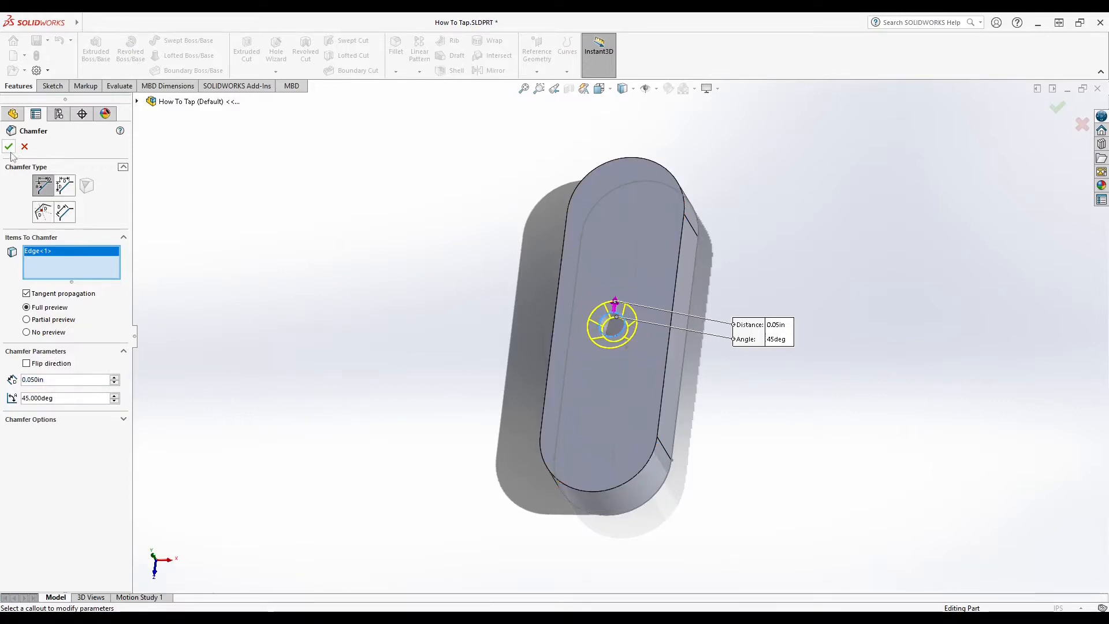
click(10, 146)
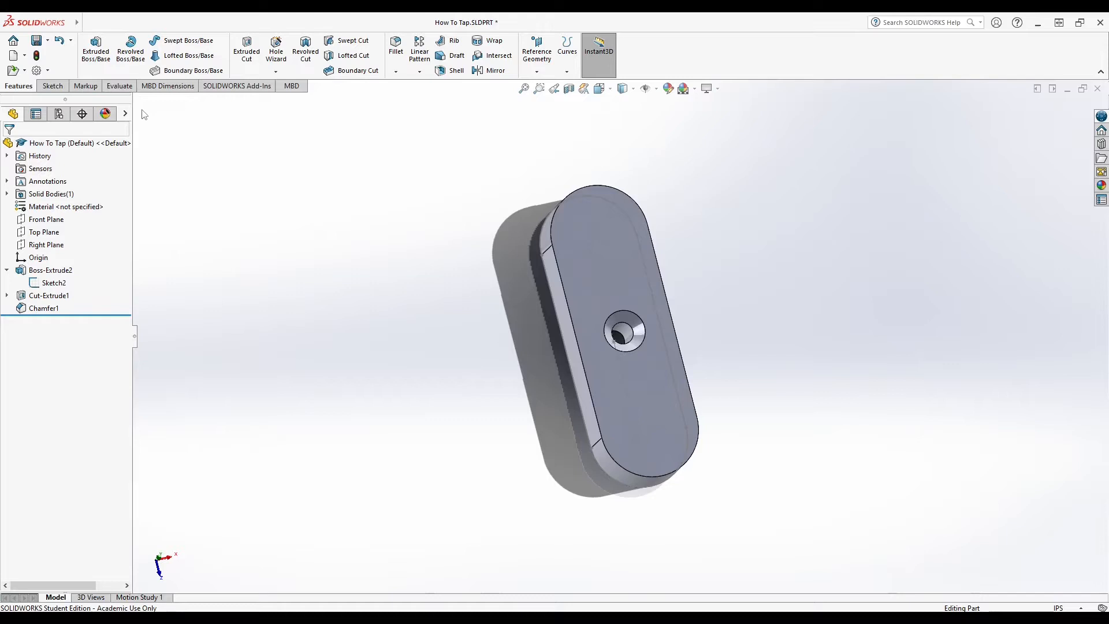
mouse_move(300, 172)
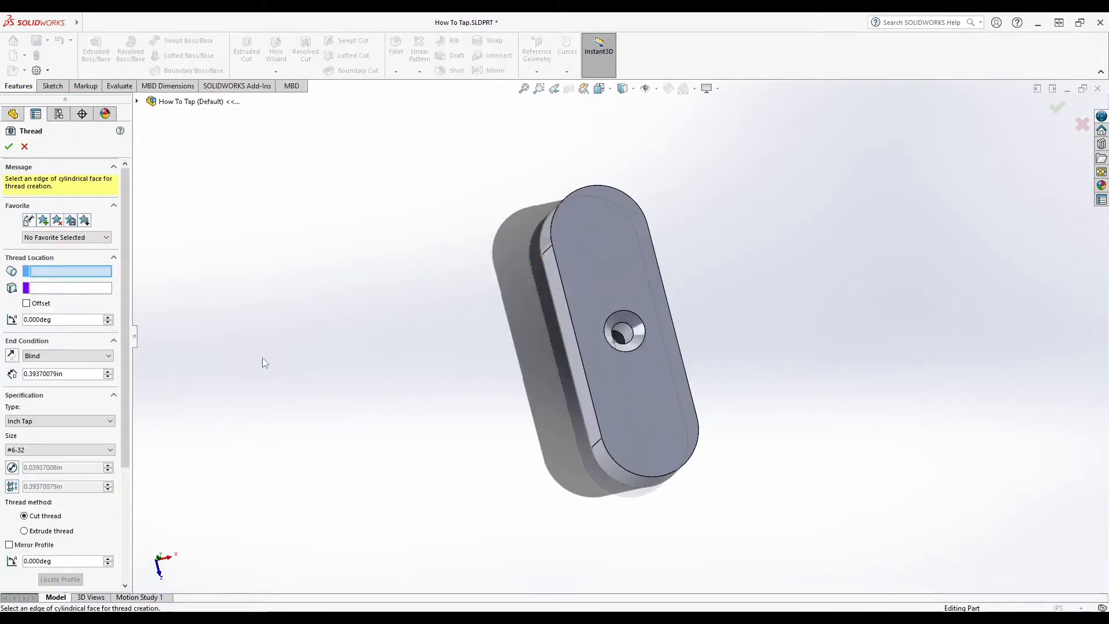
mouse_move(623, 333)
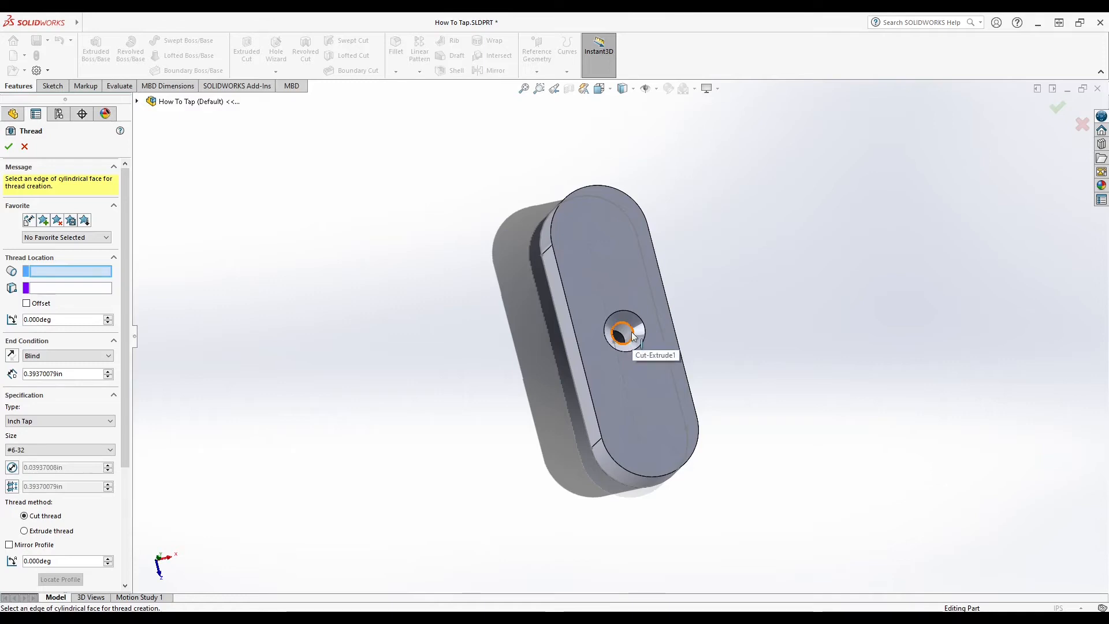
- Add an Inch Tap #6-32 cut thread in the hole, start offset 0.13937008 in from the edge
click(619, 335)
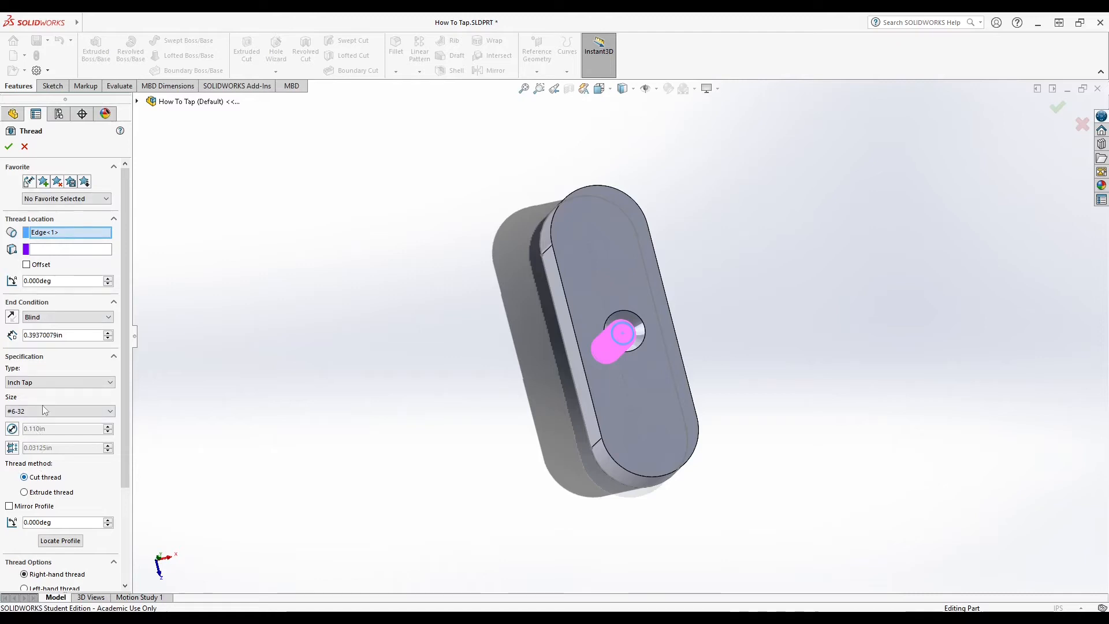
click(25, 265)
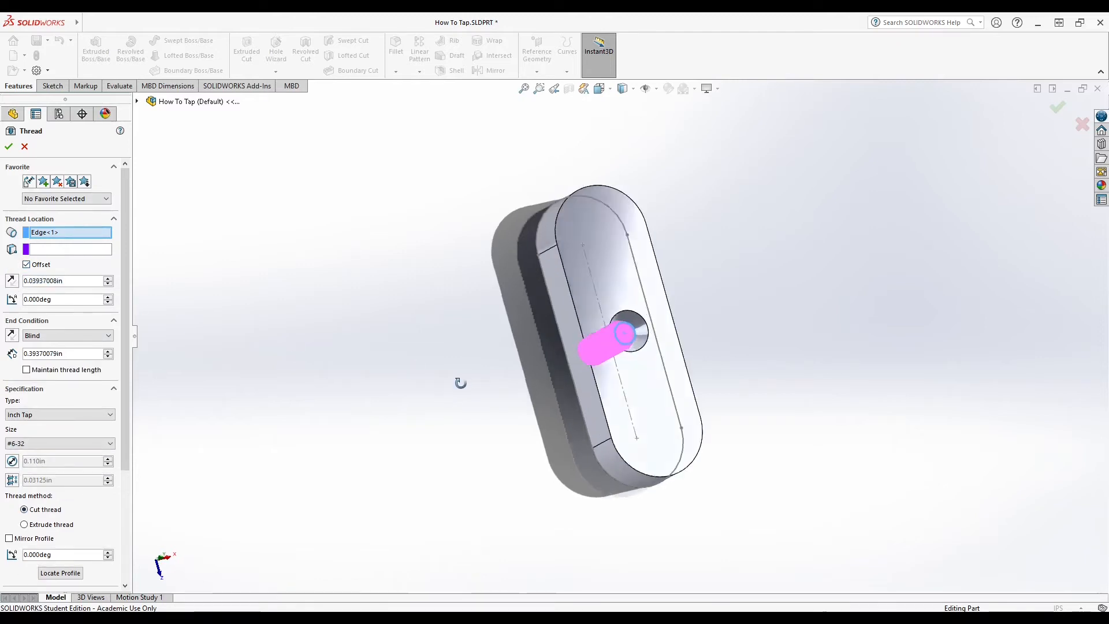
scroll(down, 3)
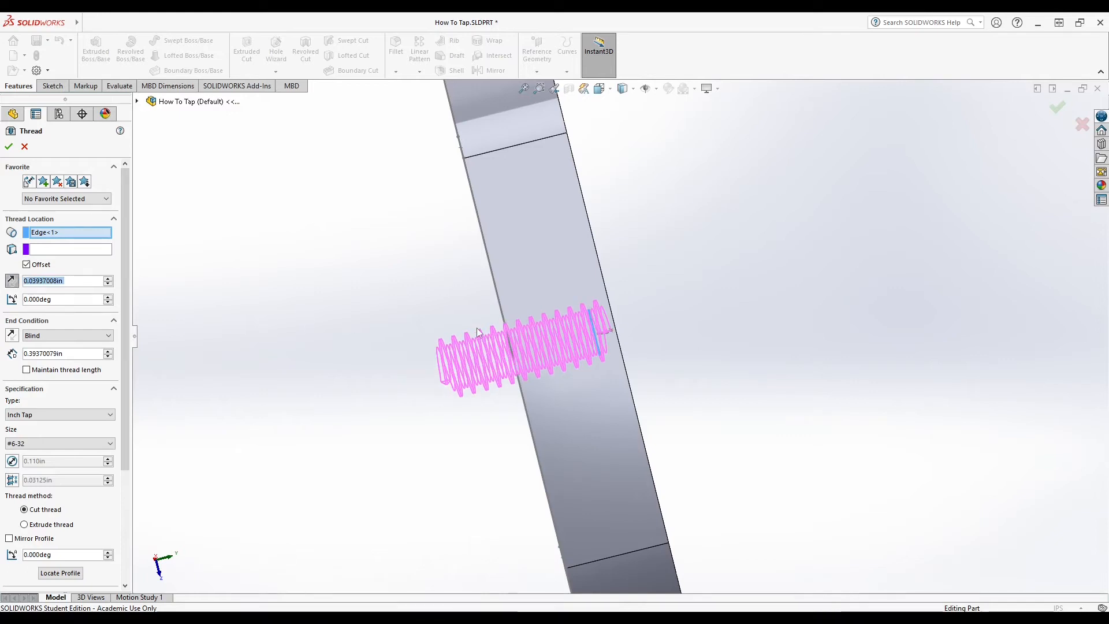
text(0.13937008in)
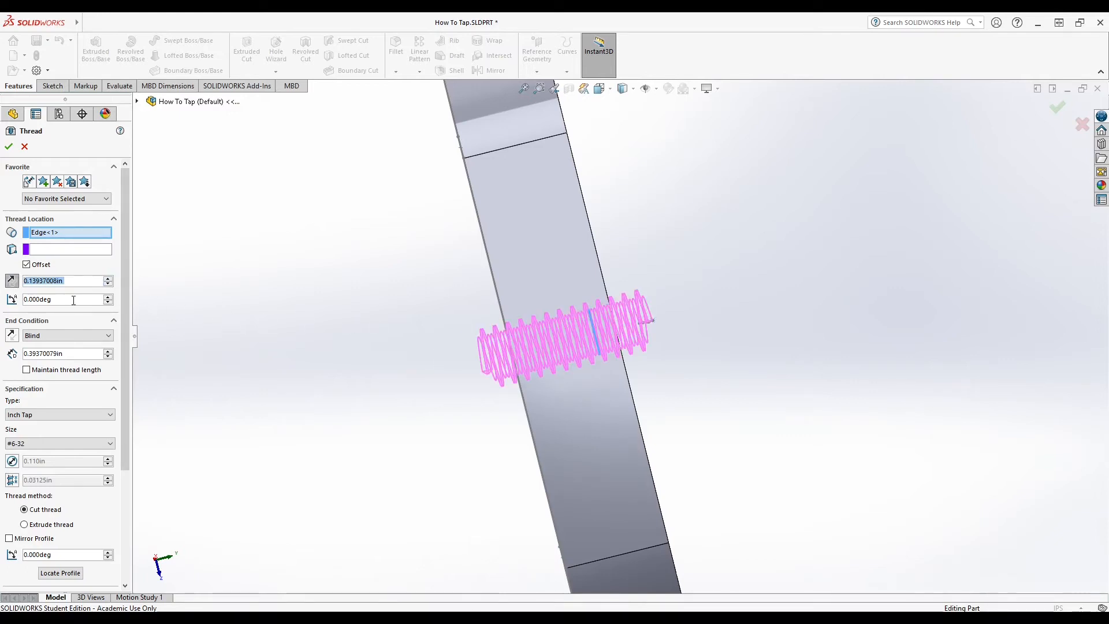
click(8, 146)
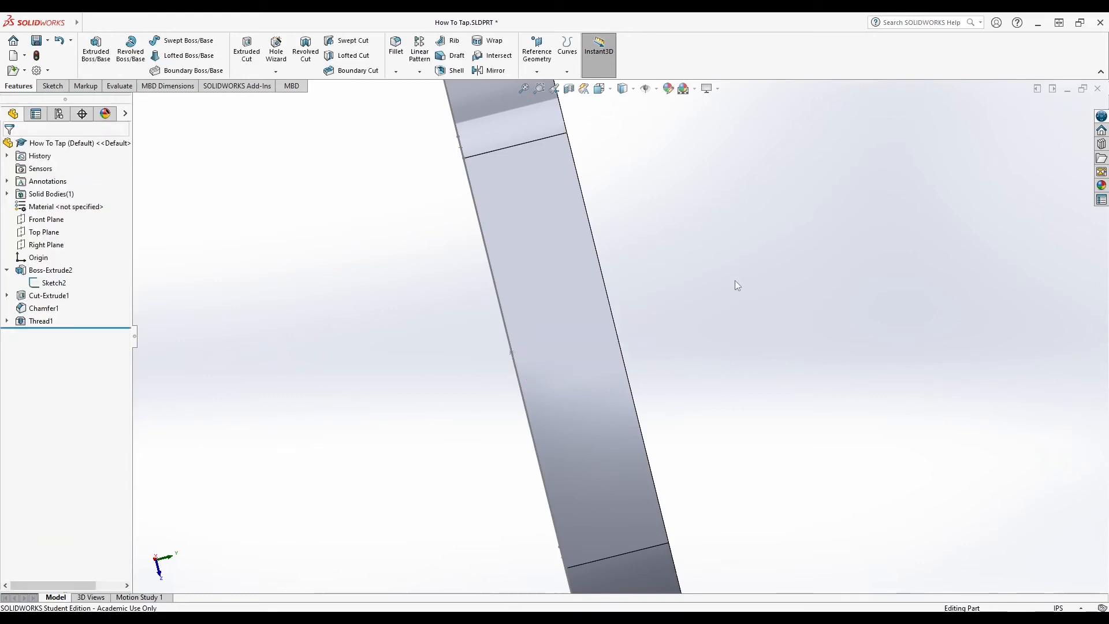
drag(735, 283, 839, 313)
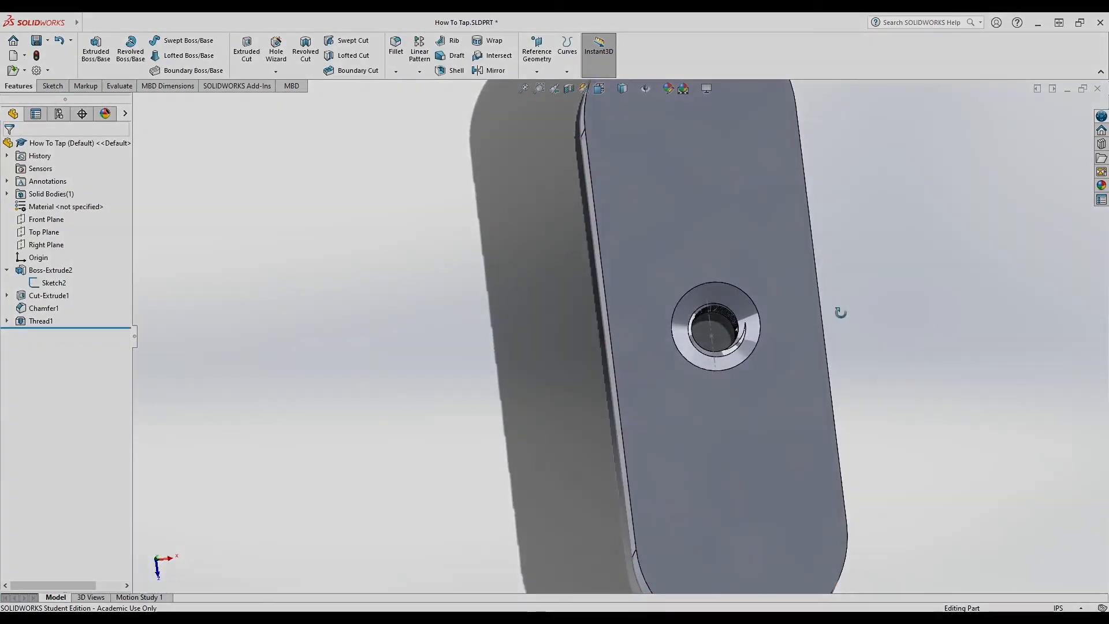